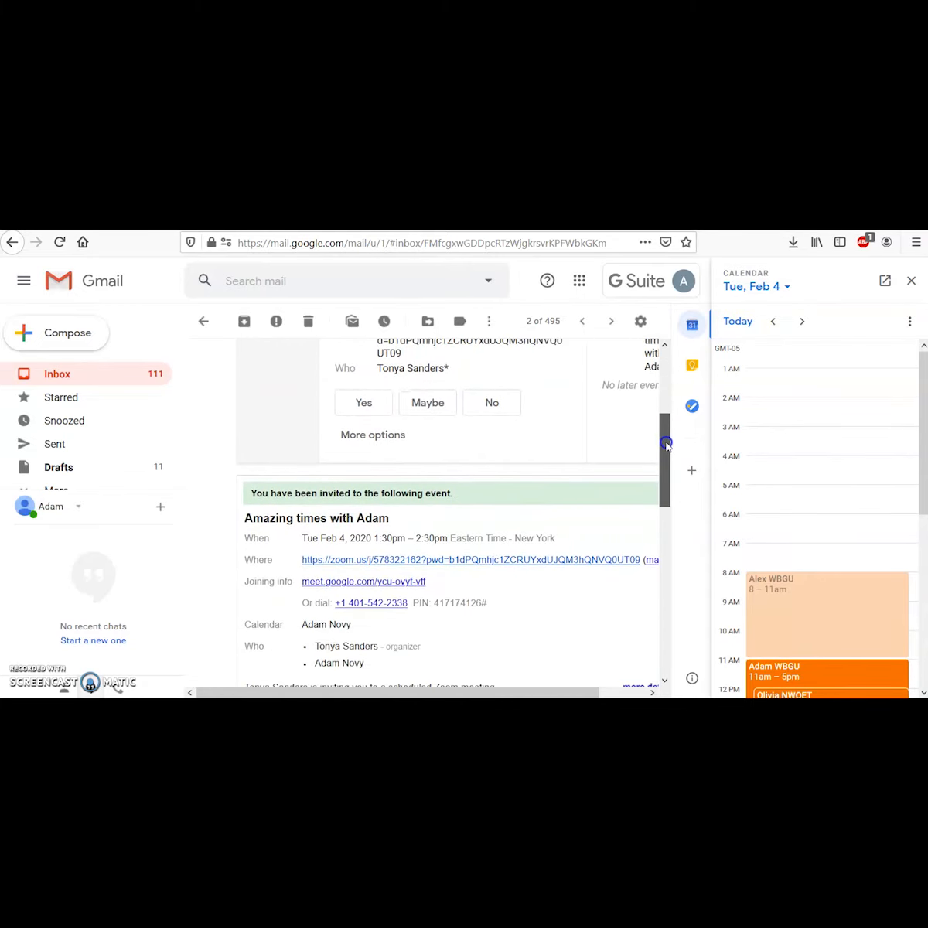
- Scroll the 'Amazing times with Adam' invitation down to reveal the Join Zoom Meeting link
{"action": "scroll", "scroll_direction": "down", "scroll_amount": 3}
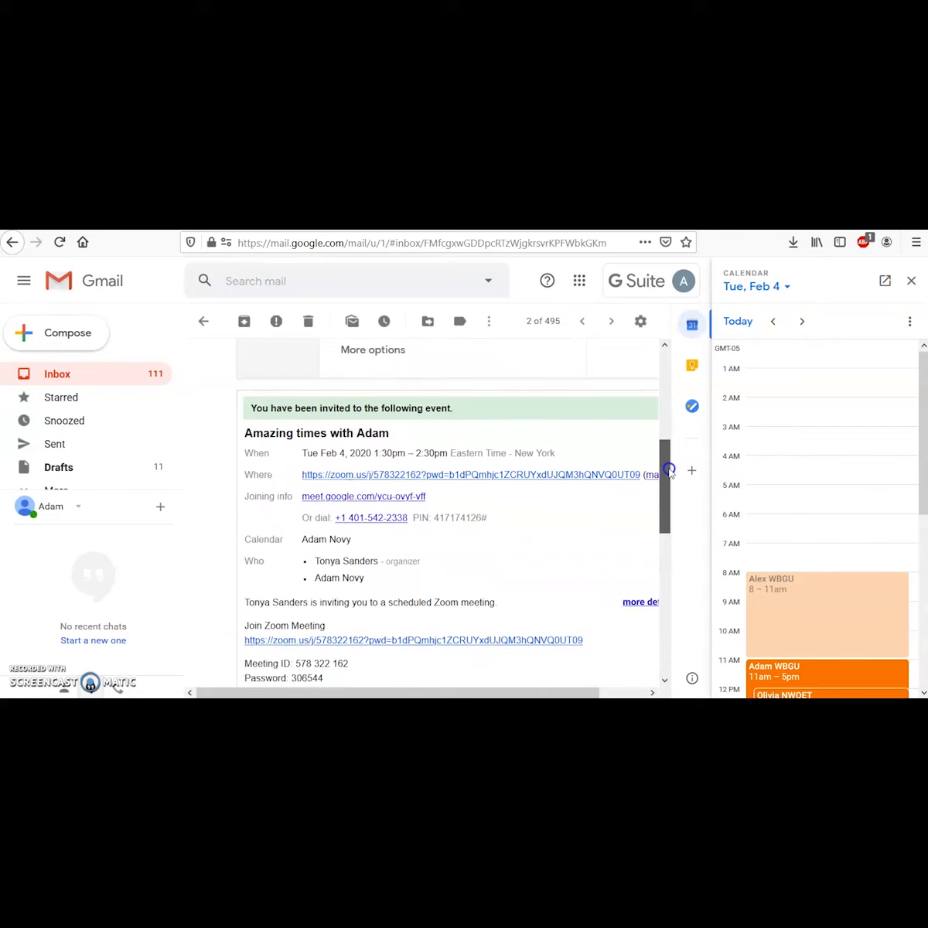
{"action": "scroll", "scroll_direction": "down", "scroll_amount": 3}
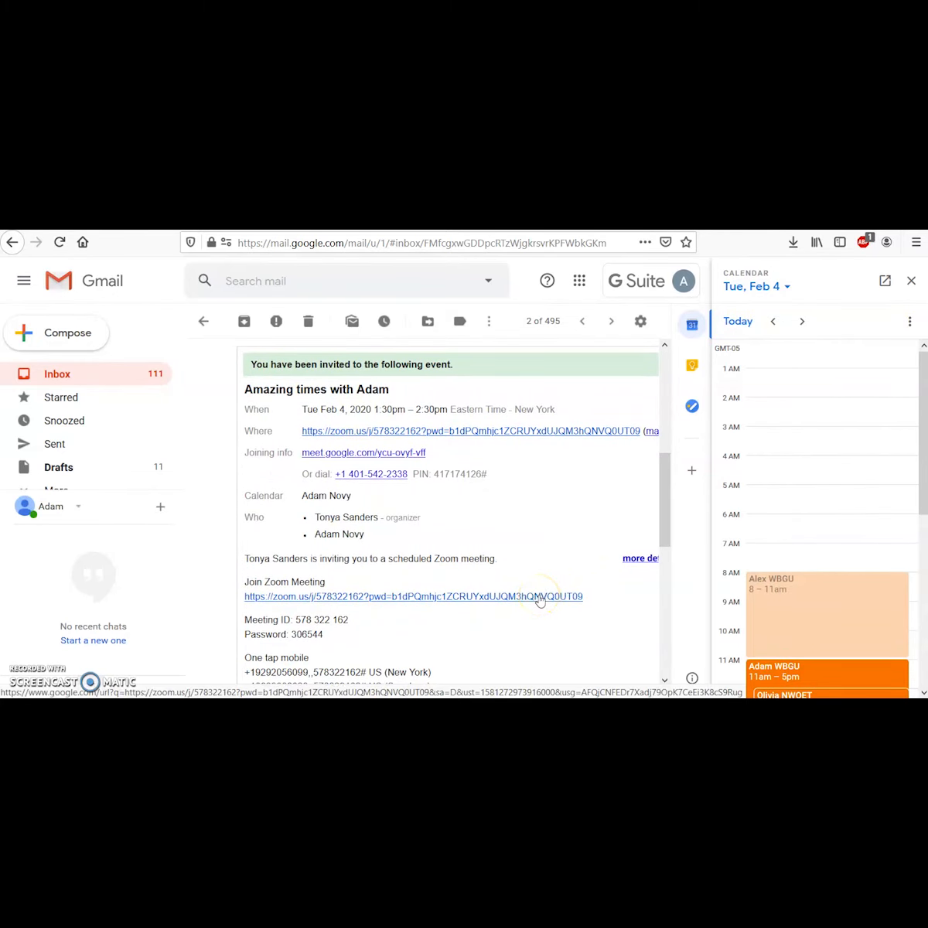
- Follow the Join Zoom Meeting link and allow it to open in the Zoom app
{"action": "left_click", "coordinate": [413, 596]}
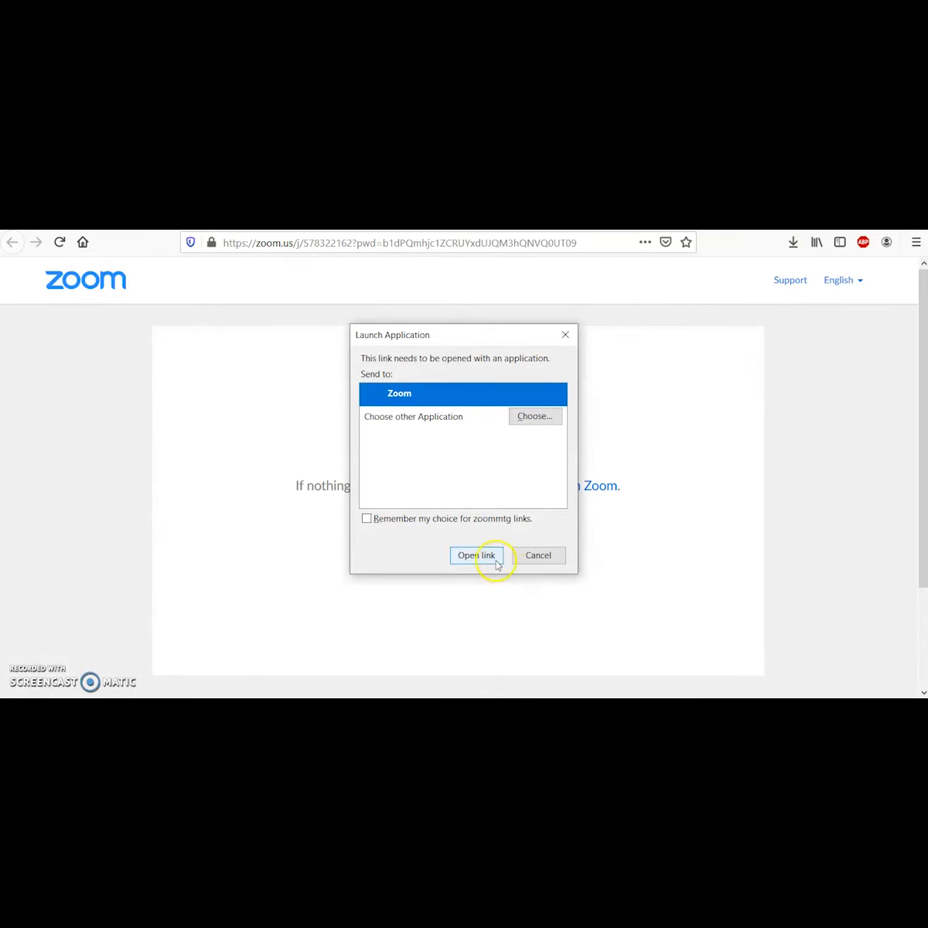
{"action": "left_click", "coordinate": [476, 554]}
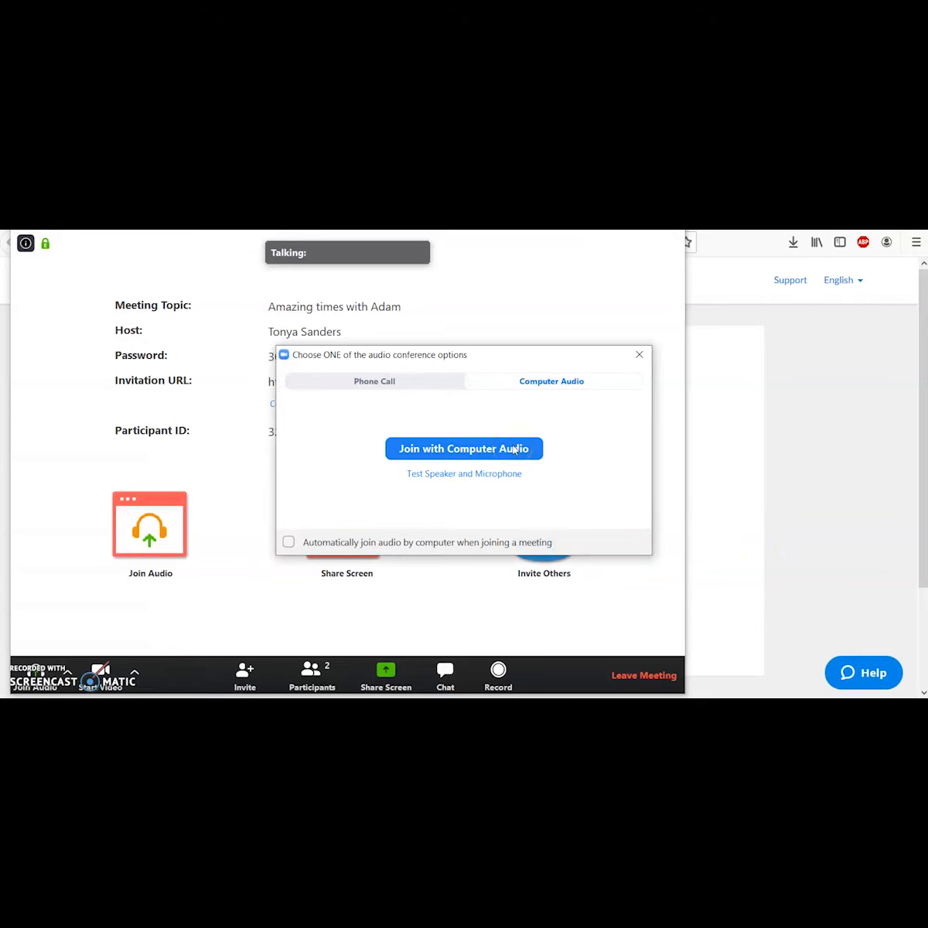
- Choose Join with Computer Audio for the 'Amazing times with Adam' meeting
{"action": "left_click", "coordinate": [463, 448]}
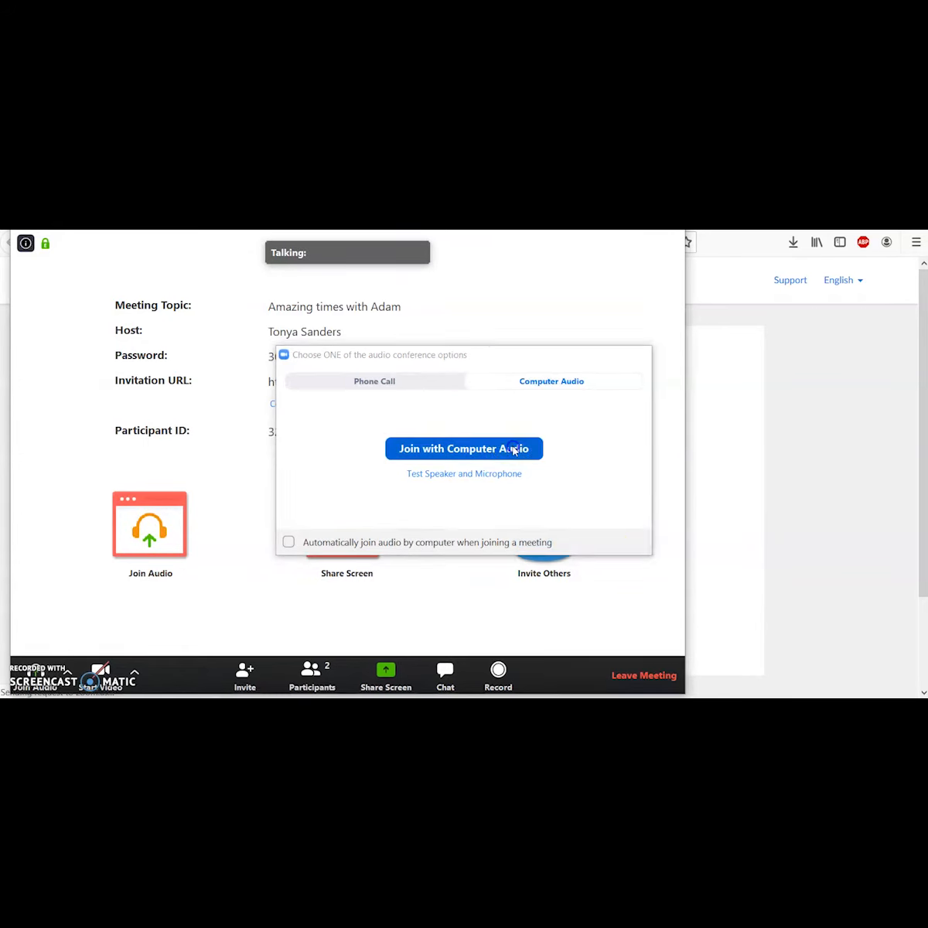
{"action": "left_click", "coordinate": [464, 448]}
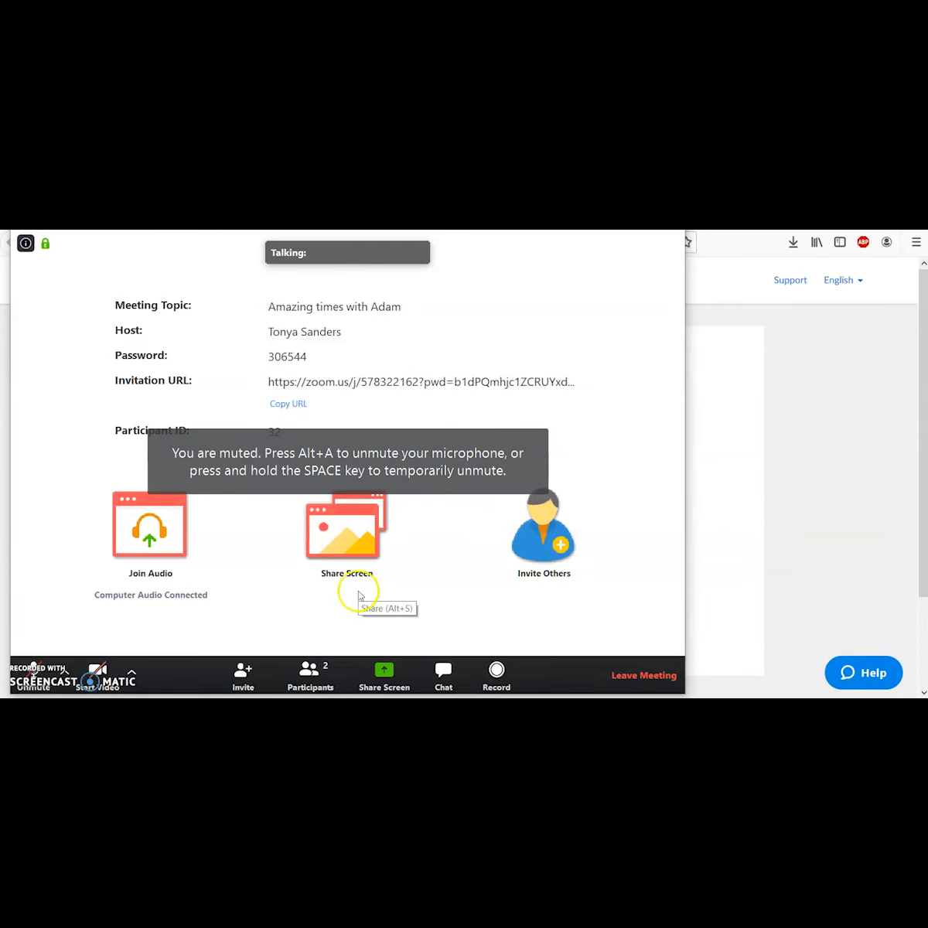
{"action": "mouse_move", "coordinate": [455, 523]}
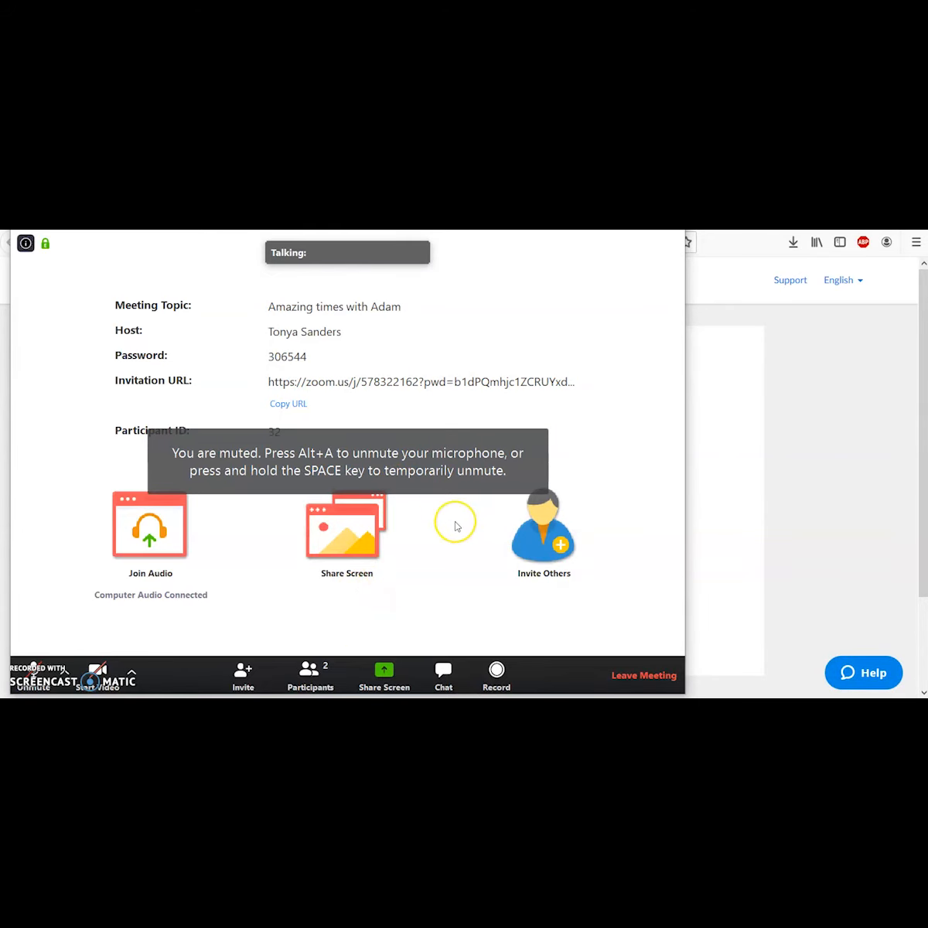
{"action": "mouse_move", "coordinate": [457, 526]}
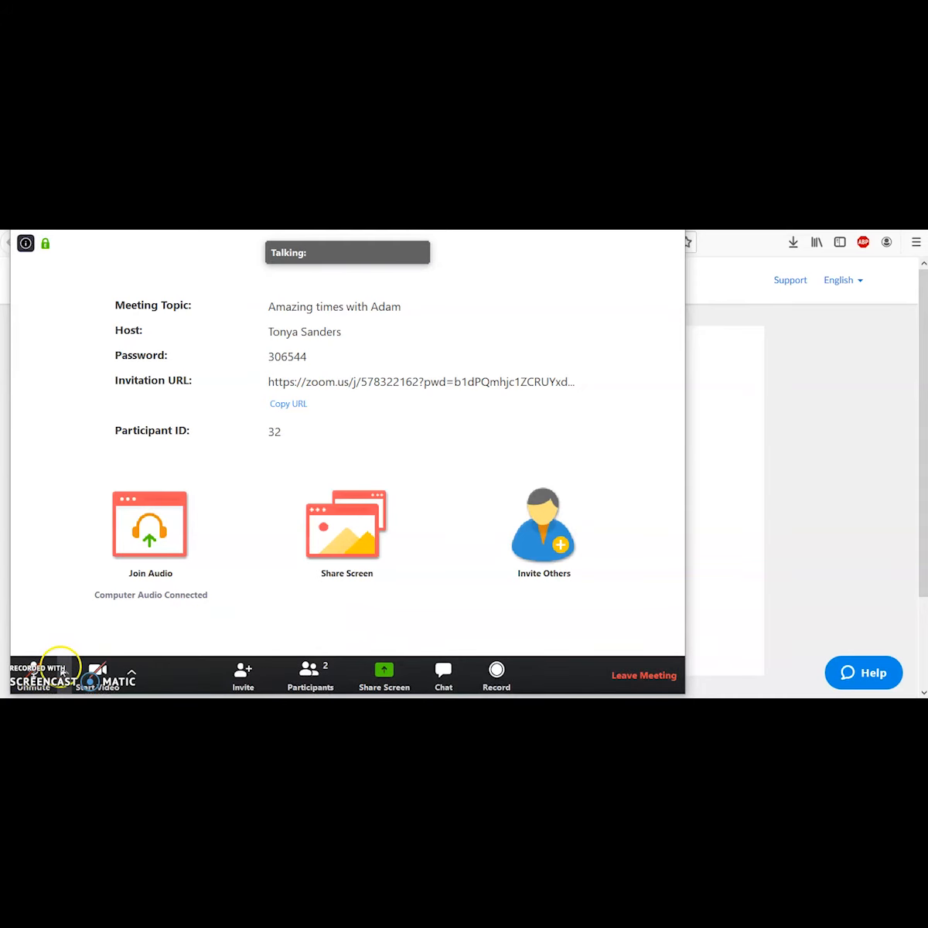
{"action": "left_click", "coordinate": [132, 673]}
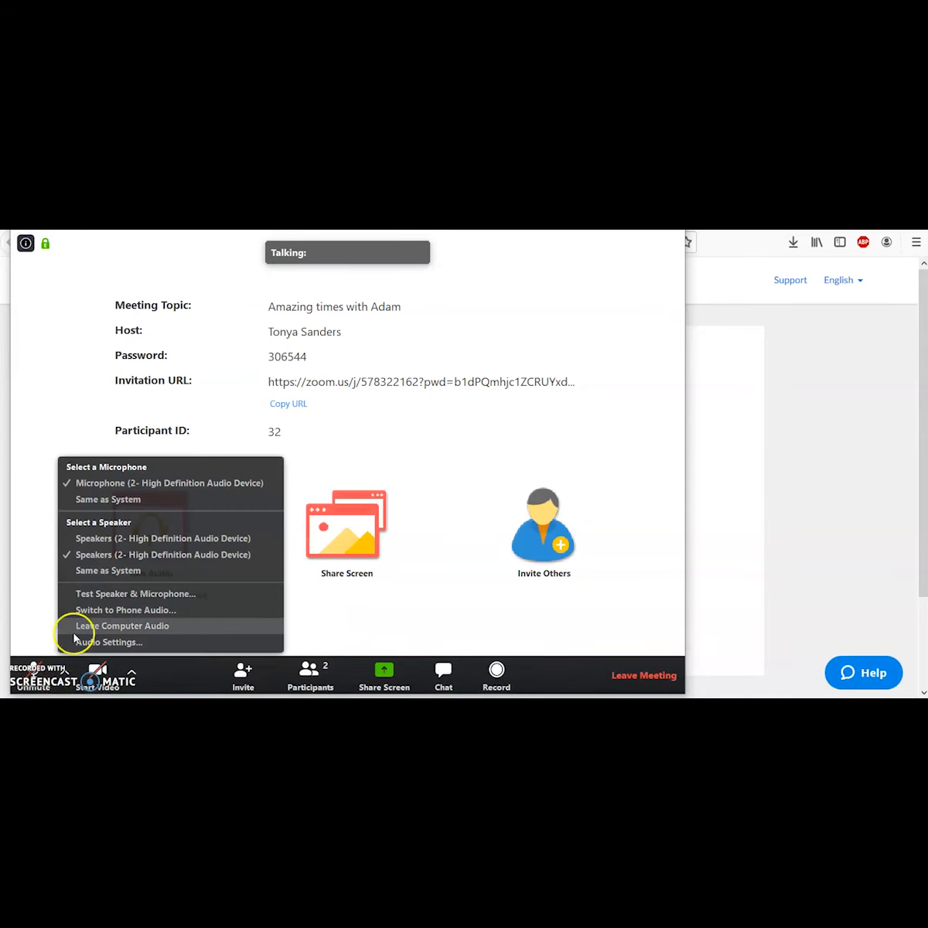
{"action": "mouse_move", "coordinate": [105, 538]}
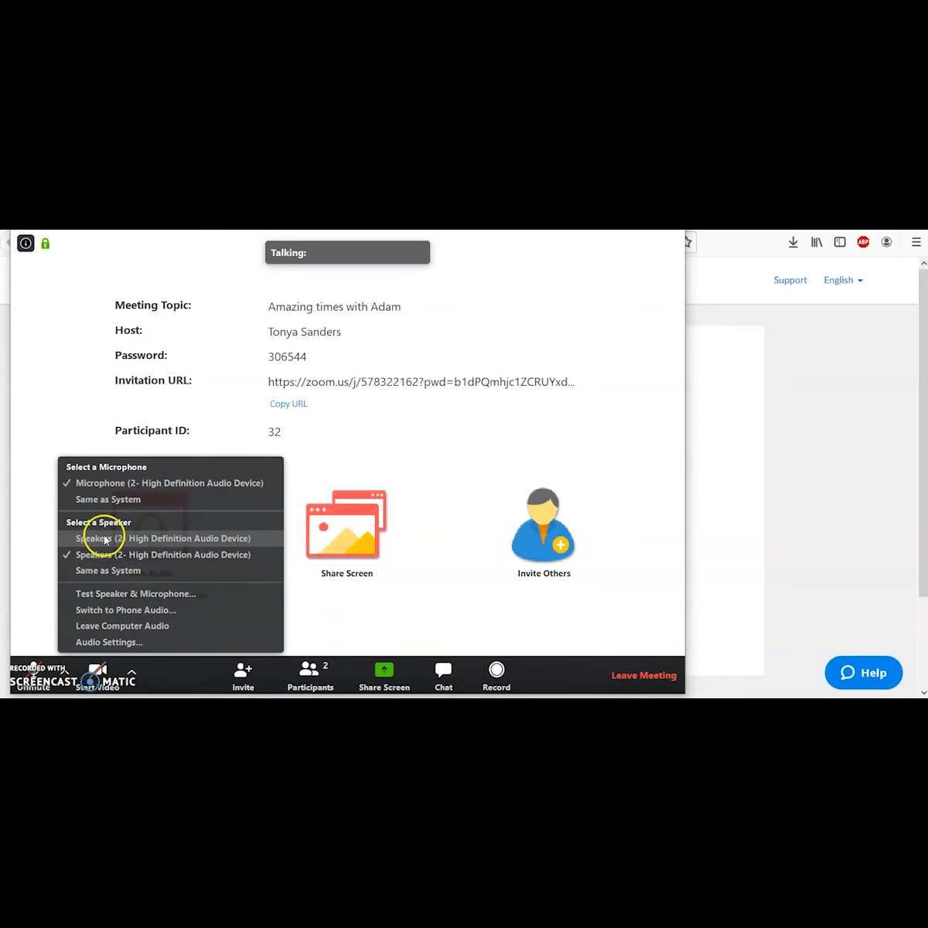
{"action": "mouse_move", "coordinate": [104, 592]}
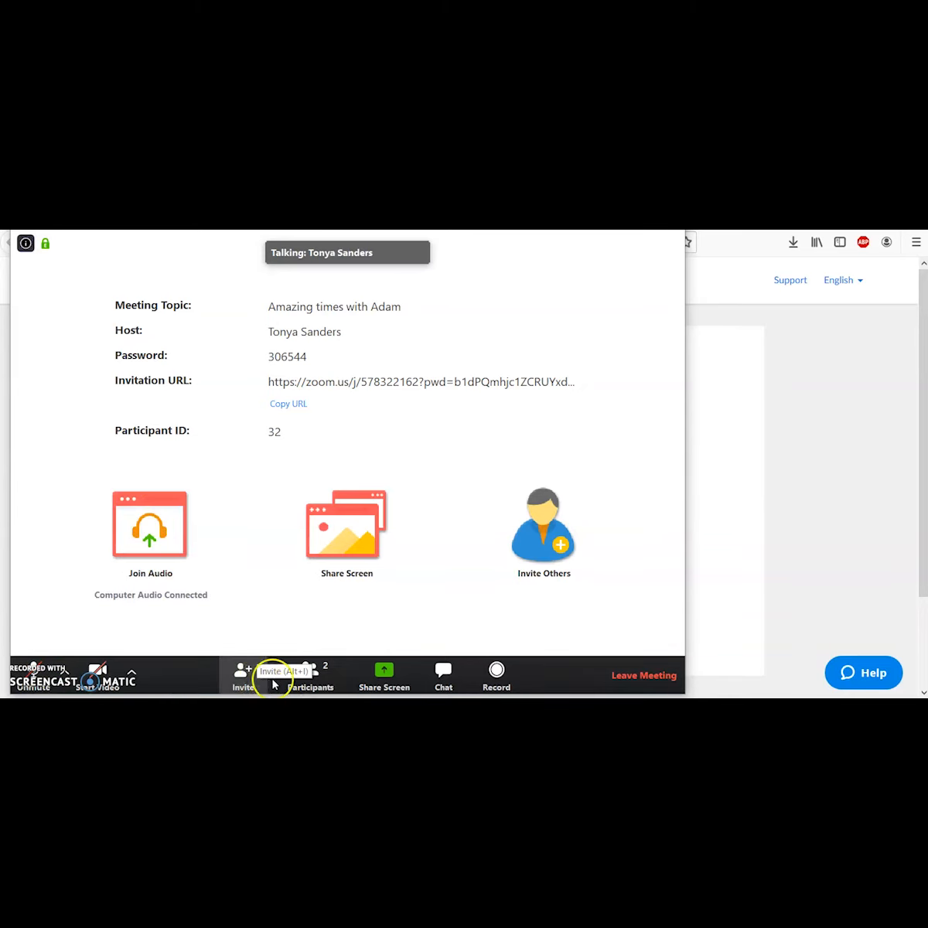
{"action": "left_click", "coordinate": [311, 675]}
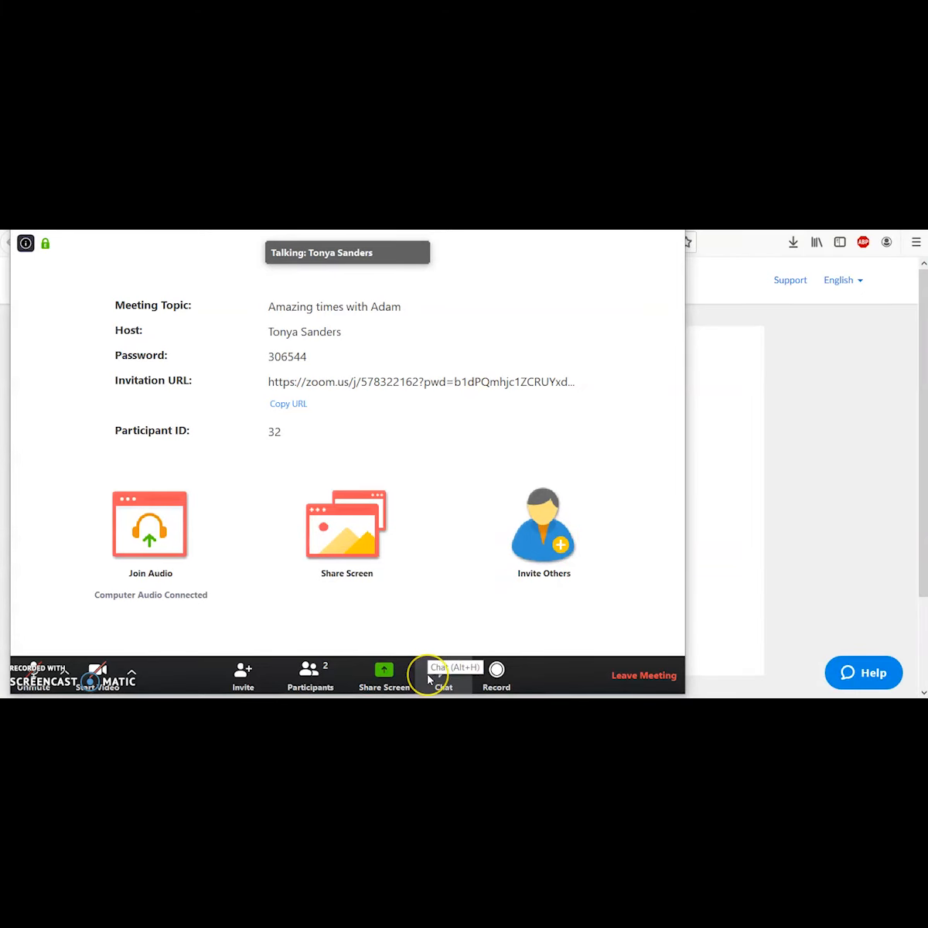
- Open the meeting chat, address the host privately and start typing 'This m'
{"action": "left_click", "coordinate": [442, 675]}
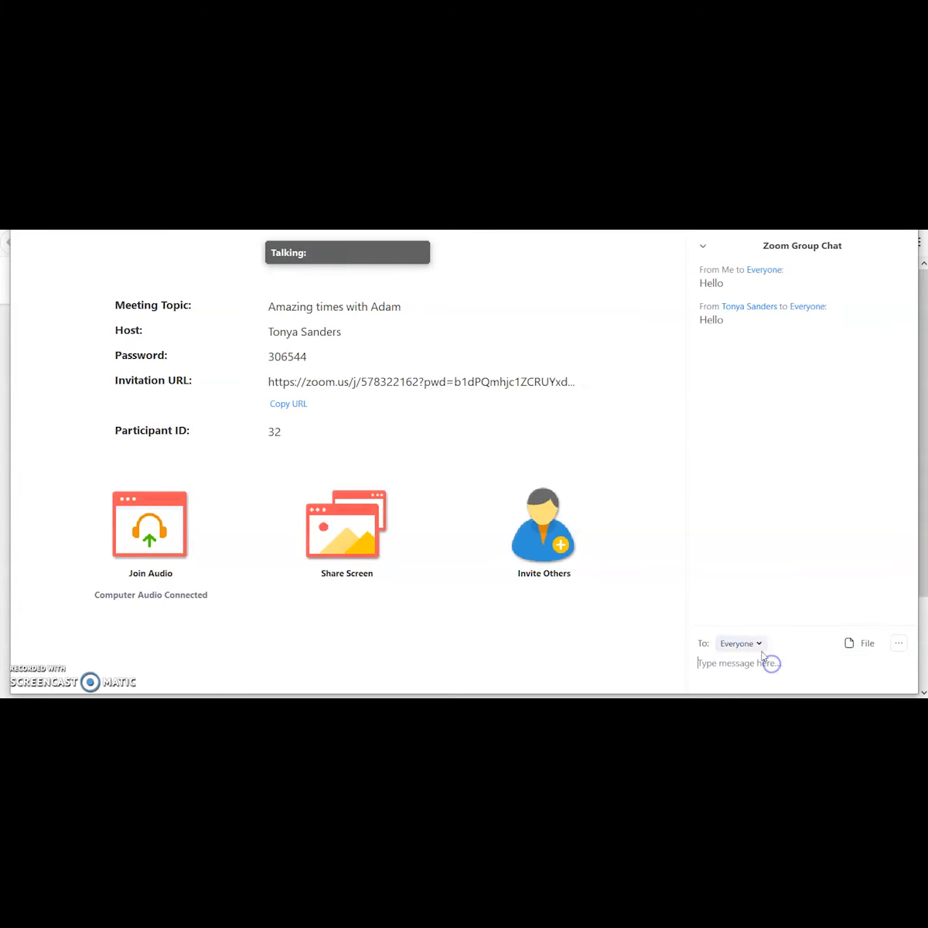
{"action": "left_click", "coordinate": [740, 643]}
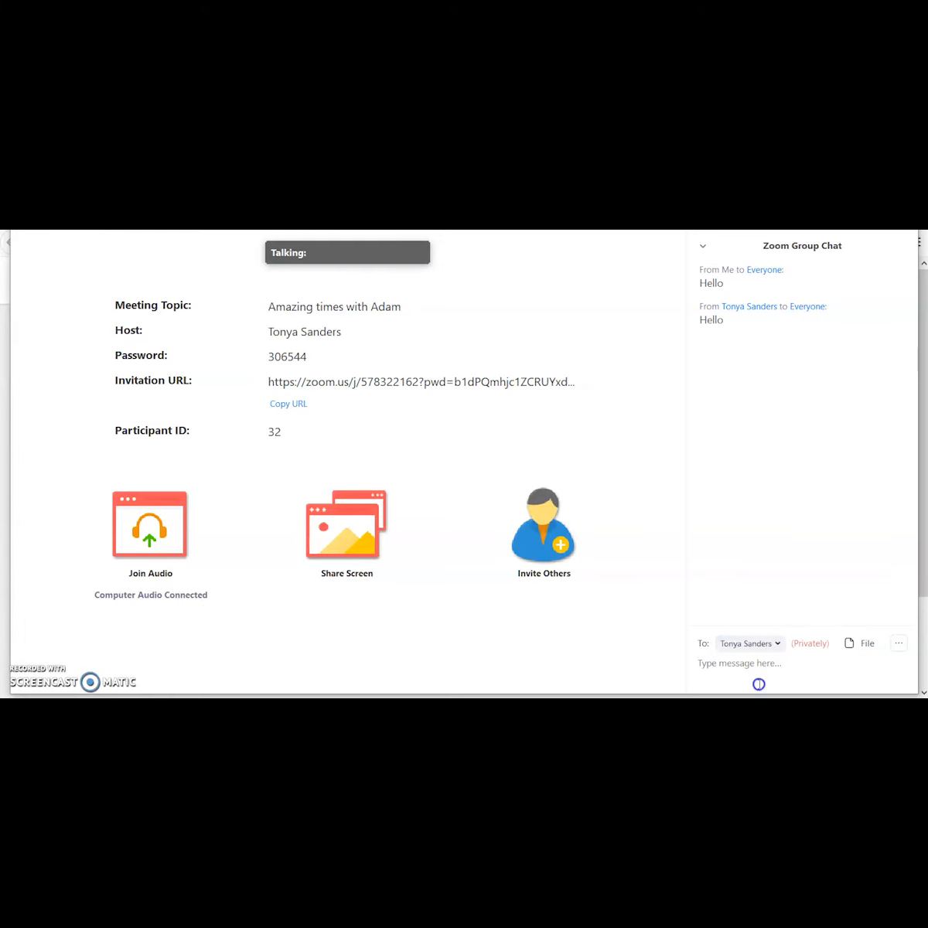
{"action": "type", "text": "This m"}
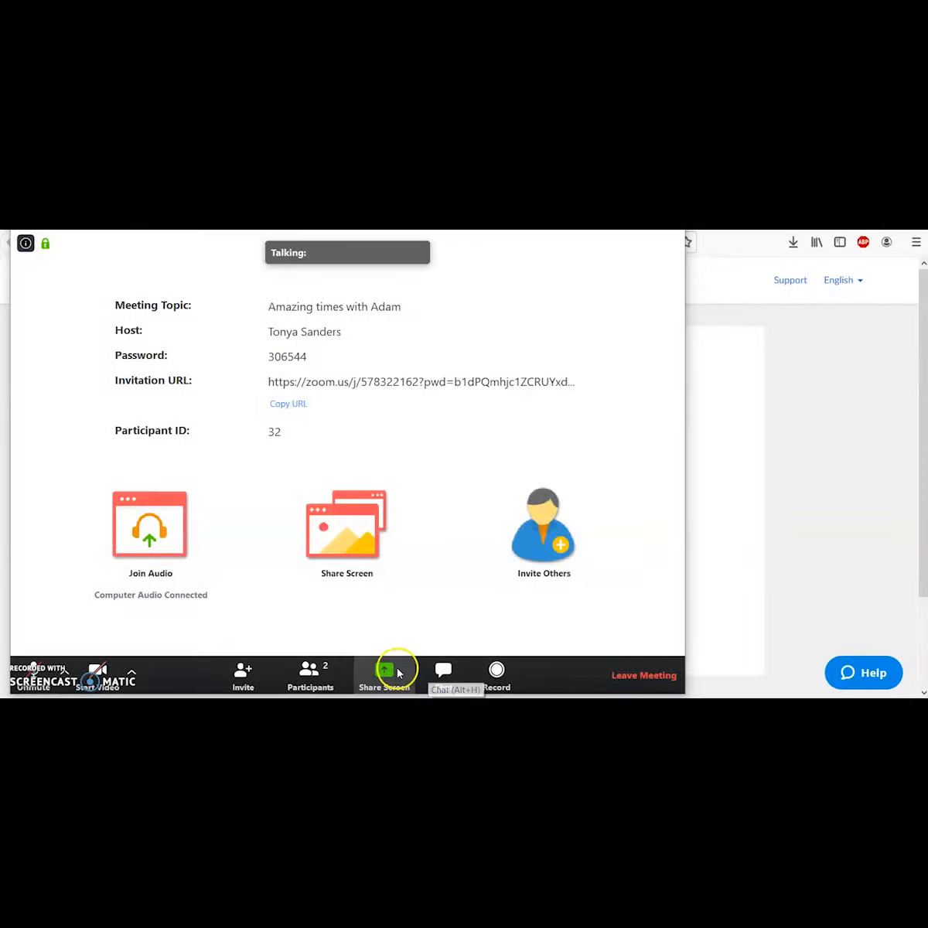
- Pick Whiteboard from the share options and start sharing it
{"action": "left_click", "coordinate": [384, 670]}
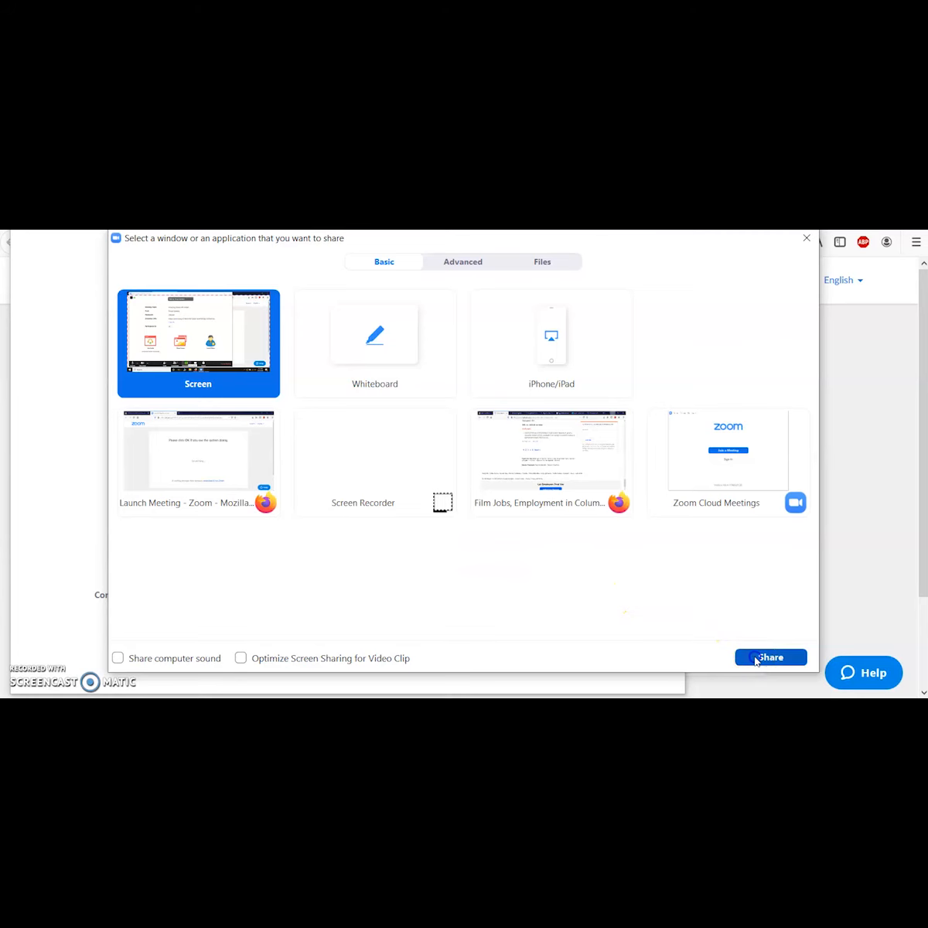
{"action": "left_click", "coordinate": [769, 657]}
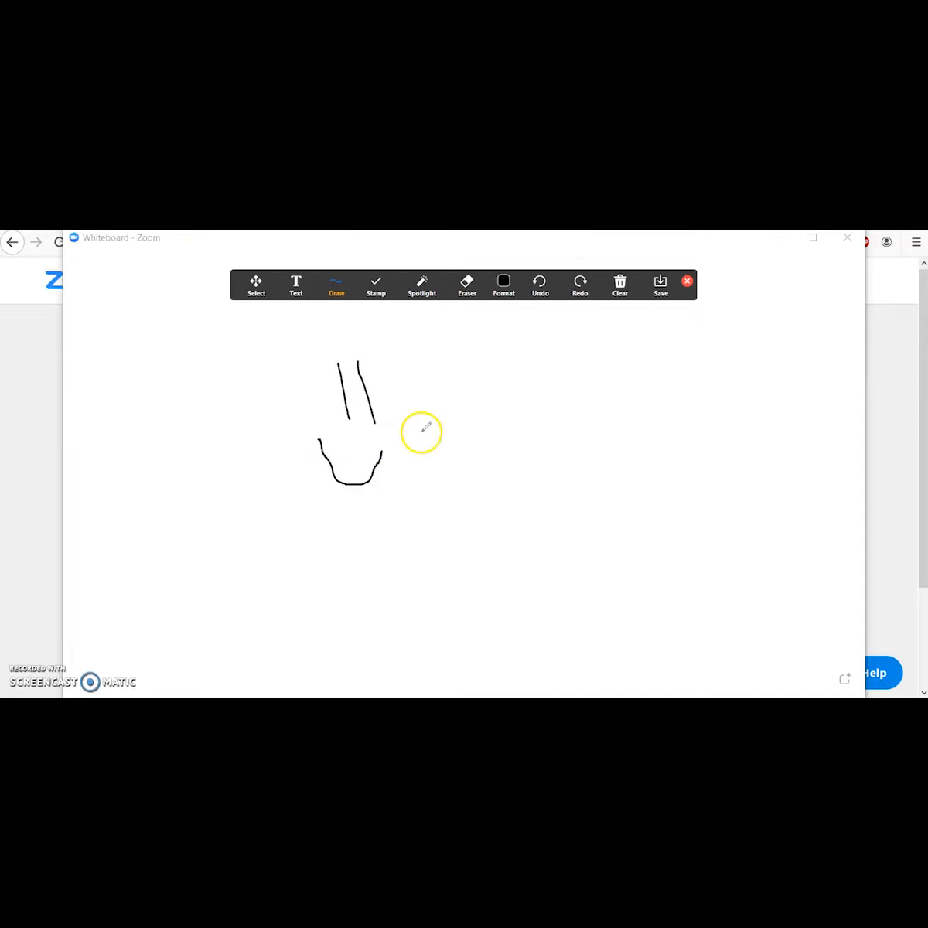
- Show the Zoom Ratio submenu under View Options on the shared GoGuardian classrooms page
{"action": "left_click", "coordinate": [503, 285]}
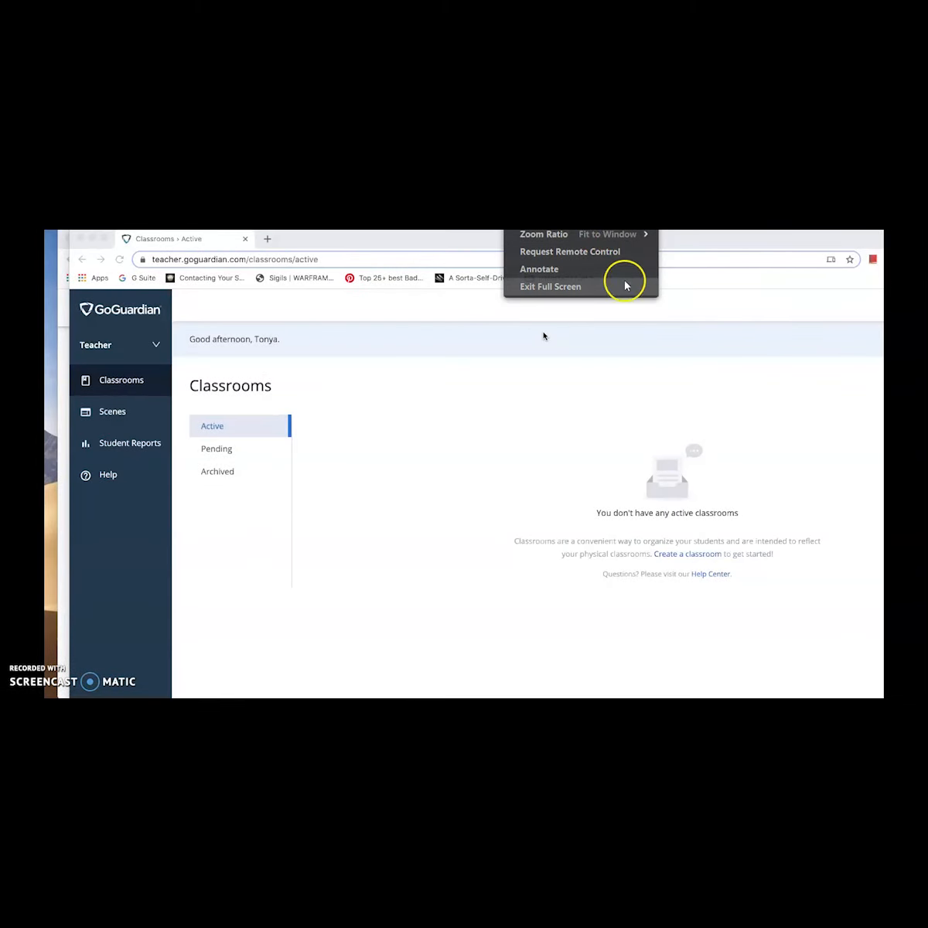
{"action": "left_click", "coordinate": [543, 234]}
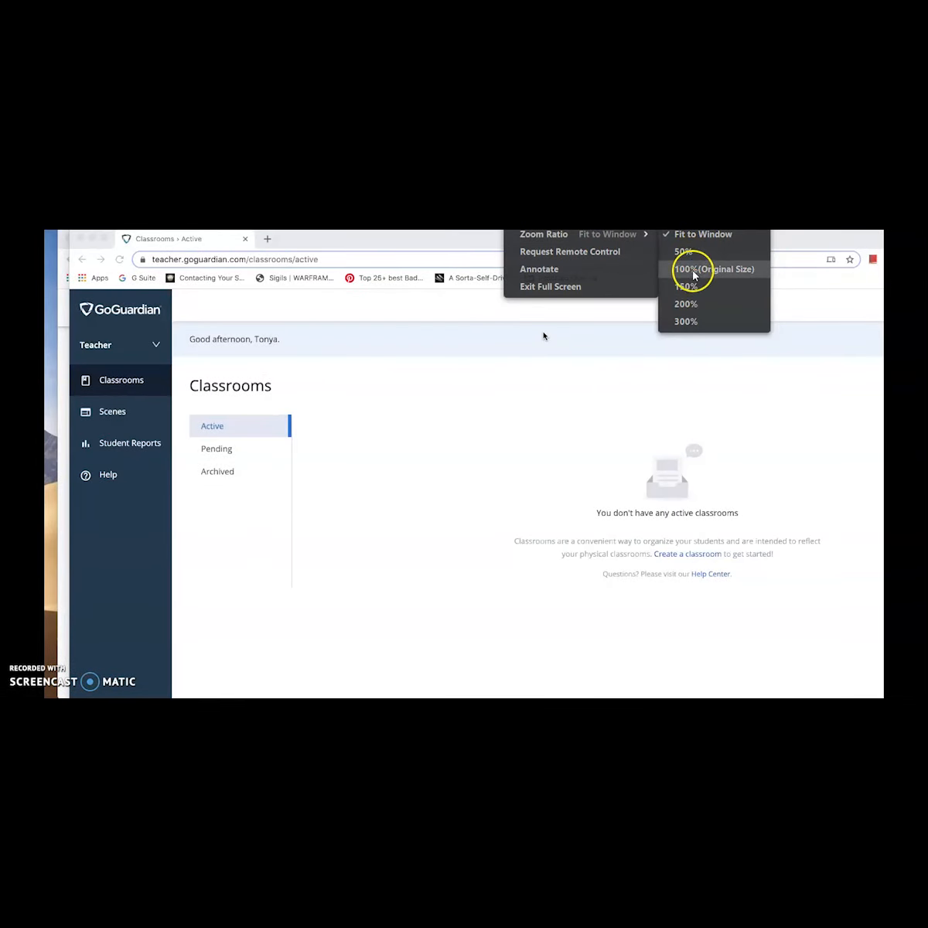